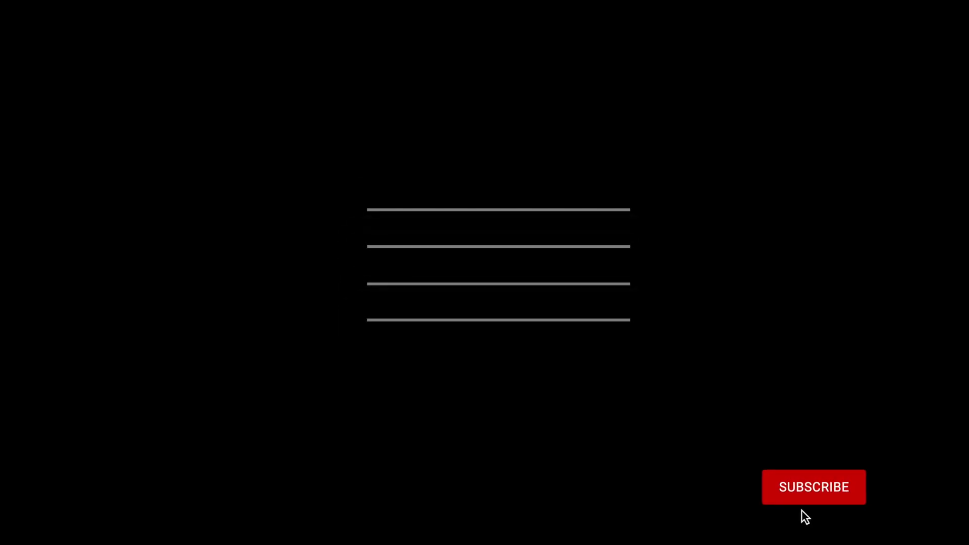
Play the 'big batuta' intro until the clef, logo and Subscribed button appear.
click(813, 487)
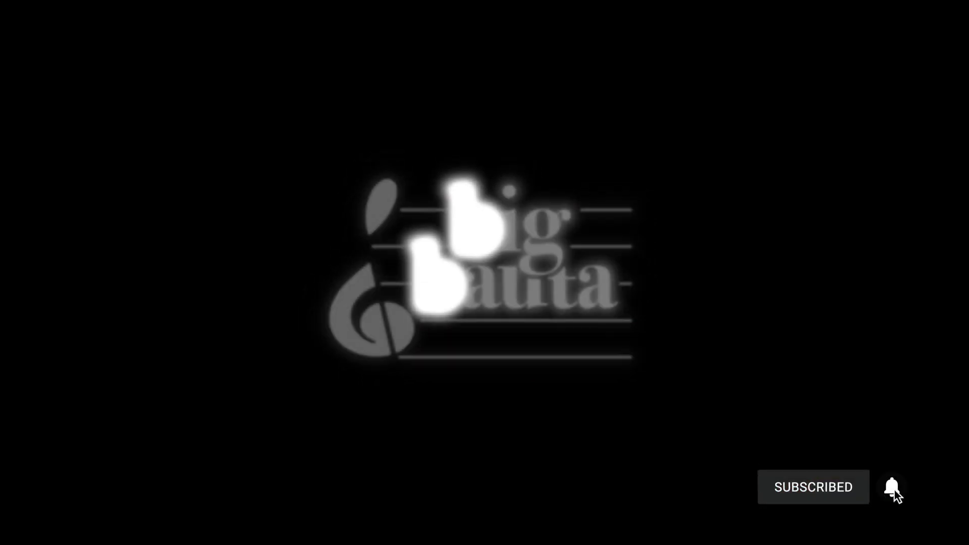